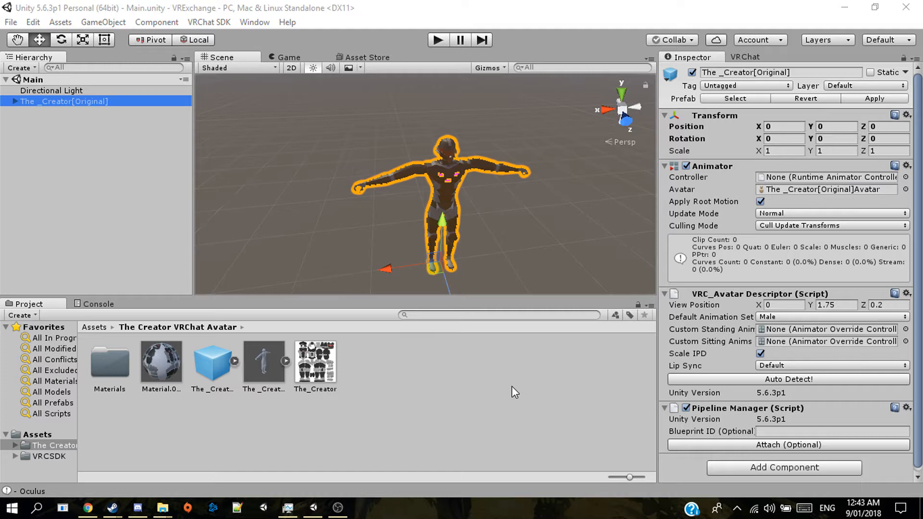
pyautogui.moveTo(136, 115)
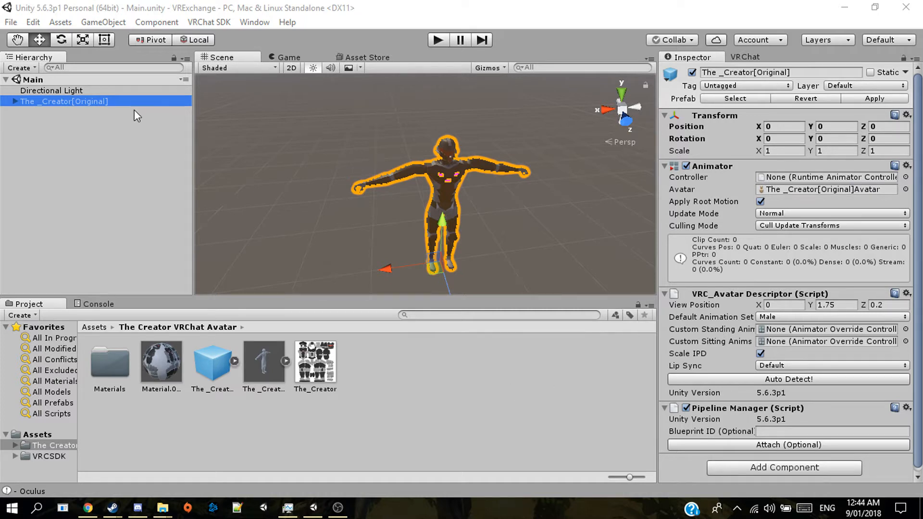
pyautogui.moveTo(155, 173)
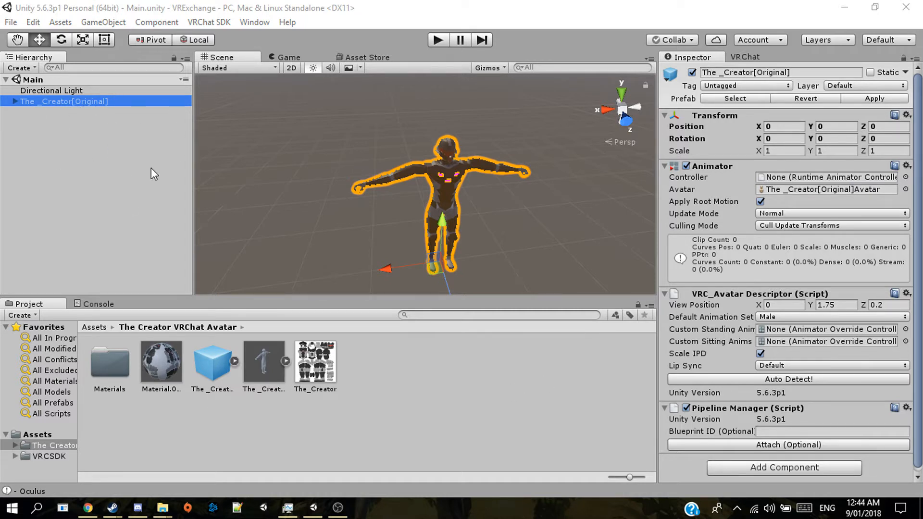
pyautogui.moveTo(446, 393)
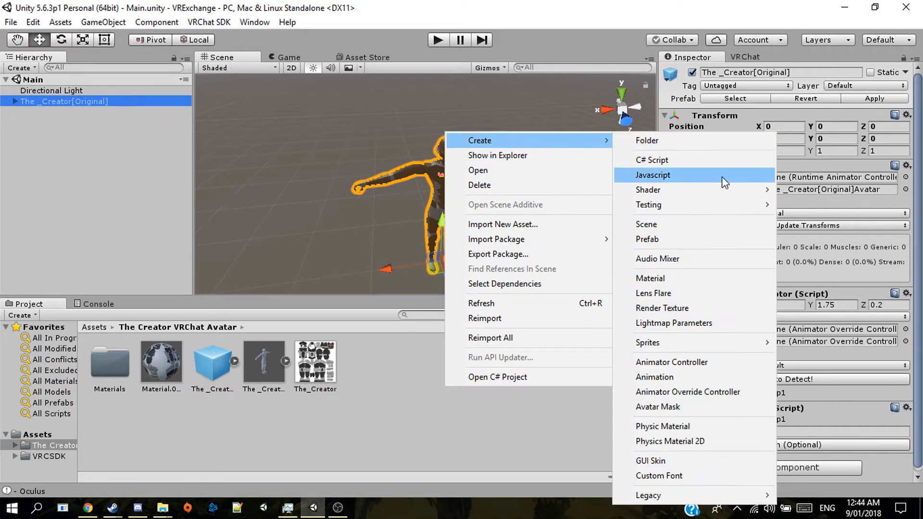
# Create a new prefab named 'Test' in The Creator VRChat Avatar folder.
pyautogui.click(646, 239)
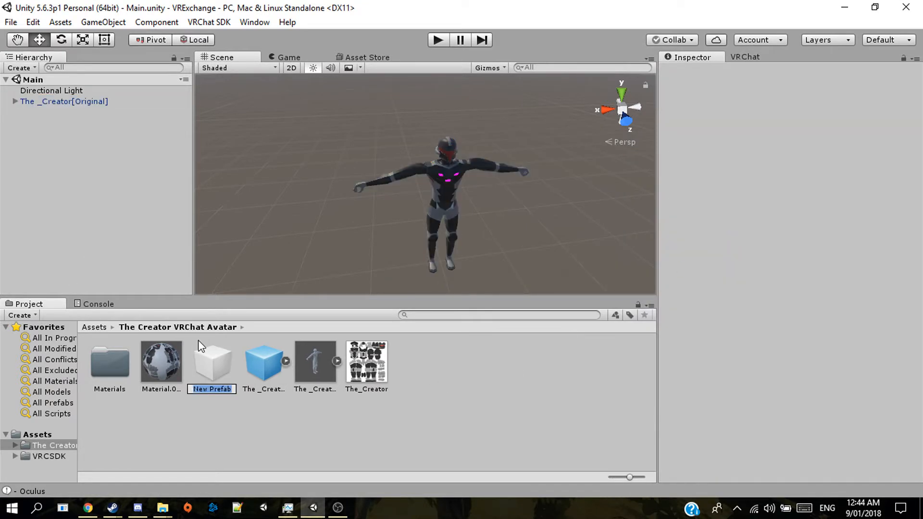
pyautogui.write('Test')
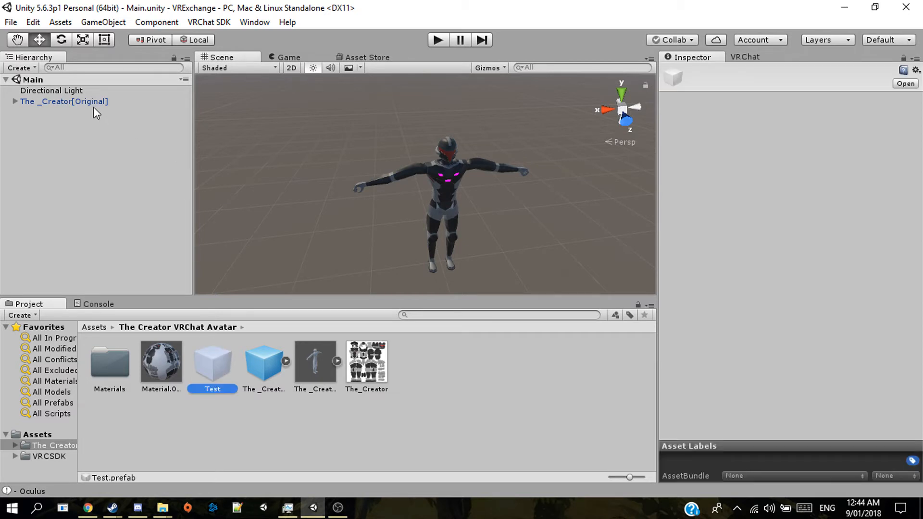
# Drag the _Creator[Original] avatar onto the prefab and confirm replacing its contents.
pyautogui.click(63, 102)
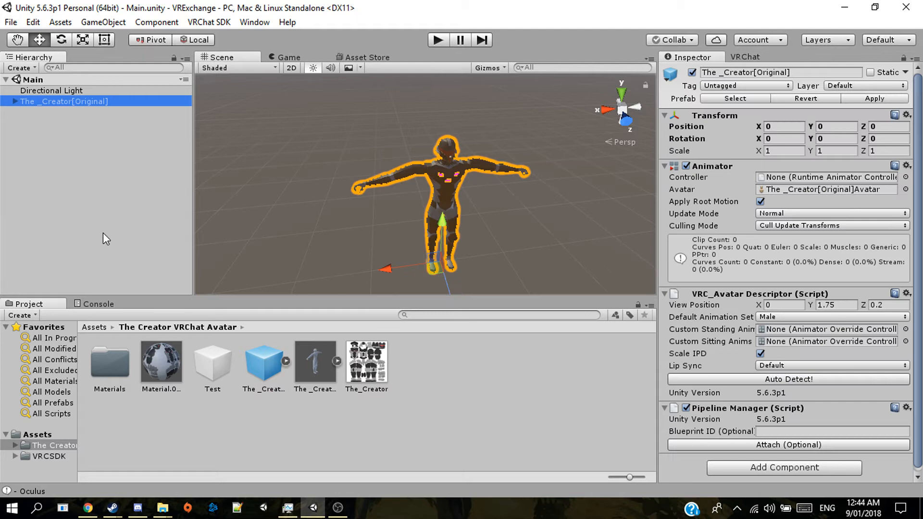
pyautogui.click(211, 360)
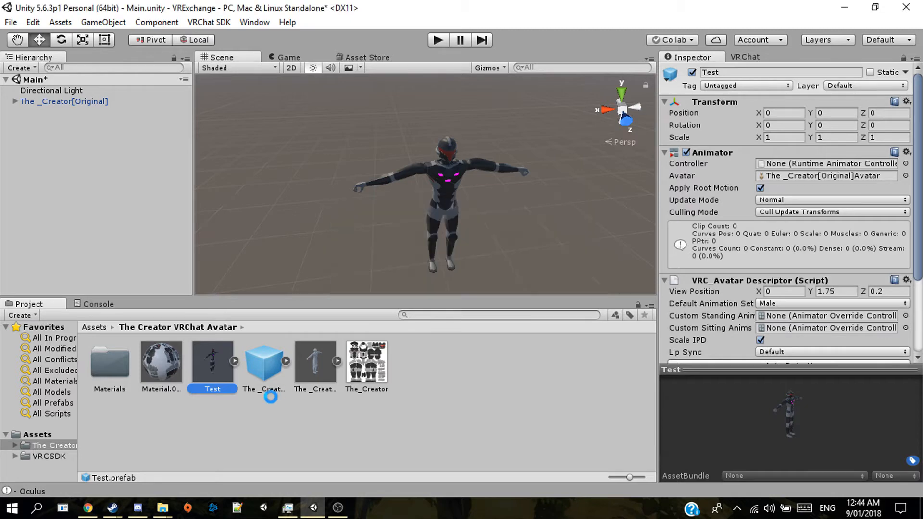
pyautogui.click(65, 101)
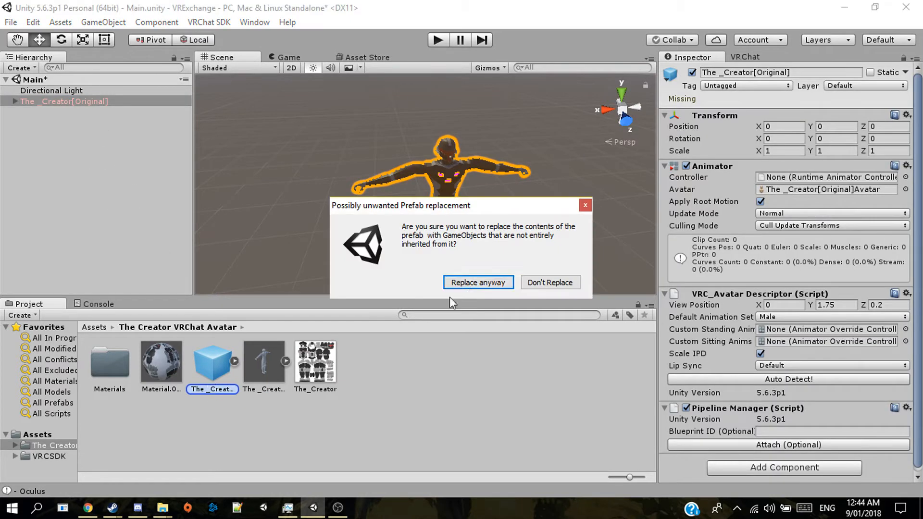
pyautogui.click(478, 282)
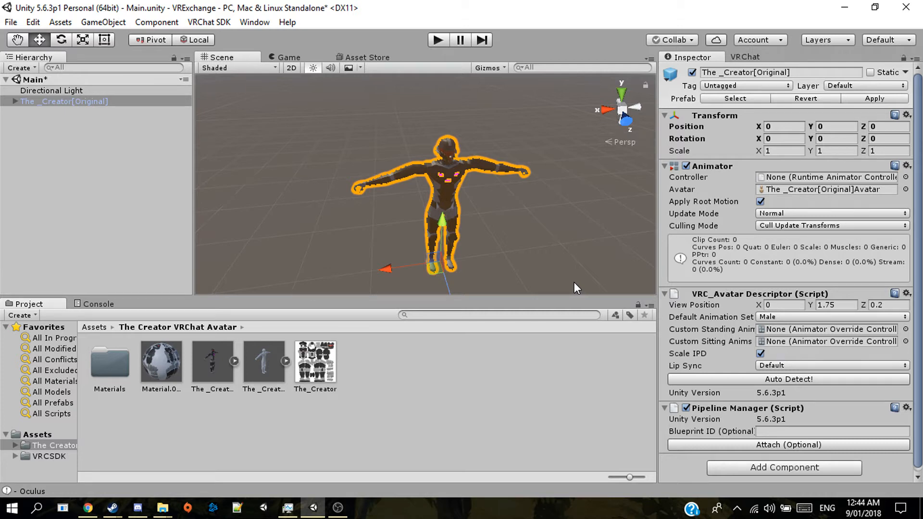
pyautogui.click(824, 431)
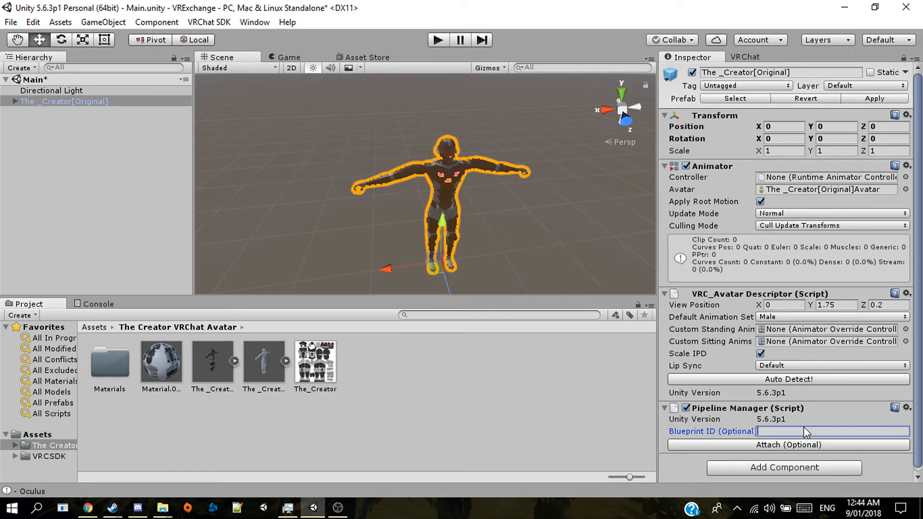
pyautogui.write('saaasd')
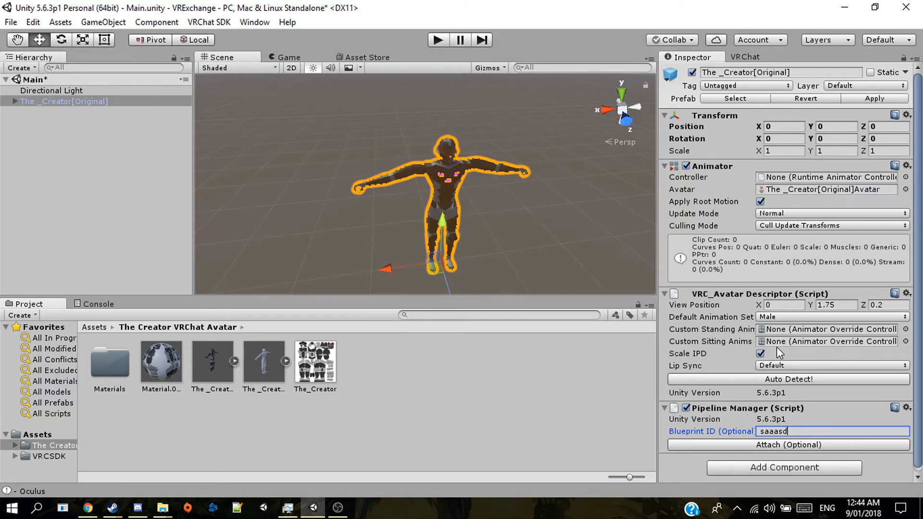
pyautogui.write('a')
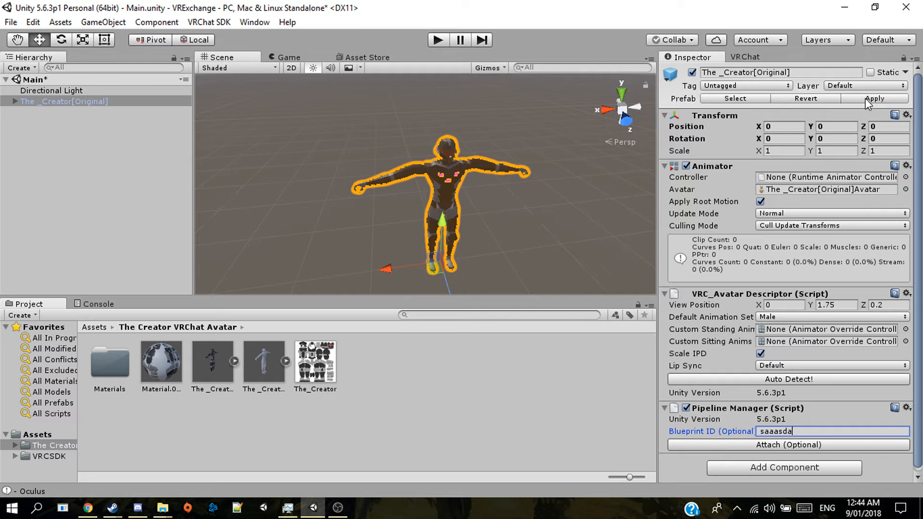
pyautogui.moveTo(191, 181)
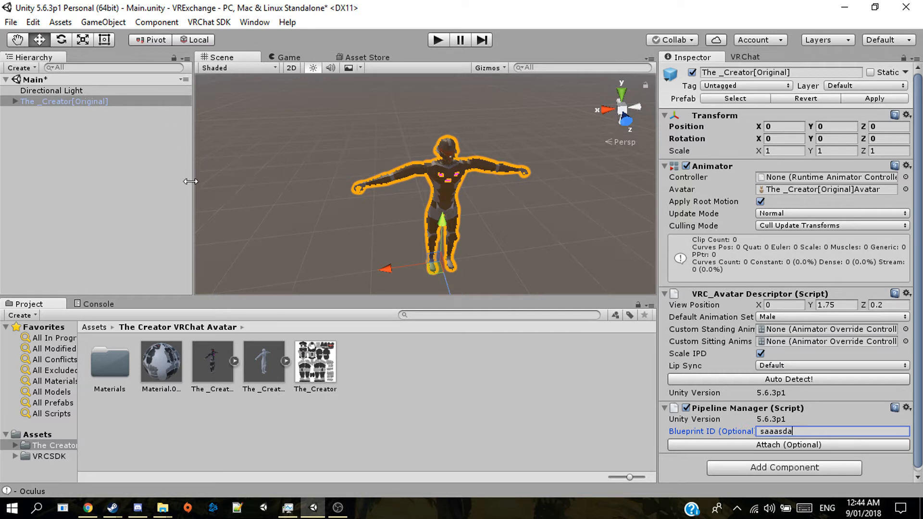
pyautogui.moveTo(868, 418)
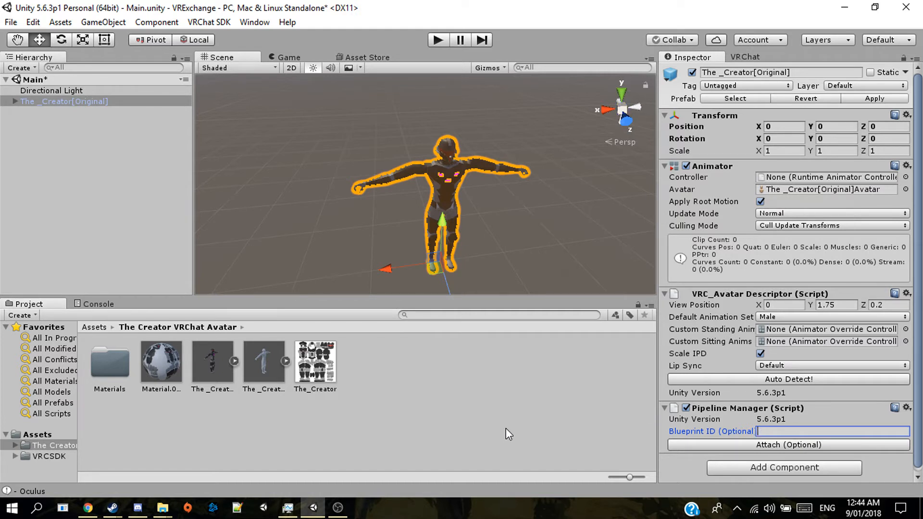
pyautogui.moveTo(543, 414)
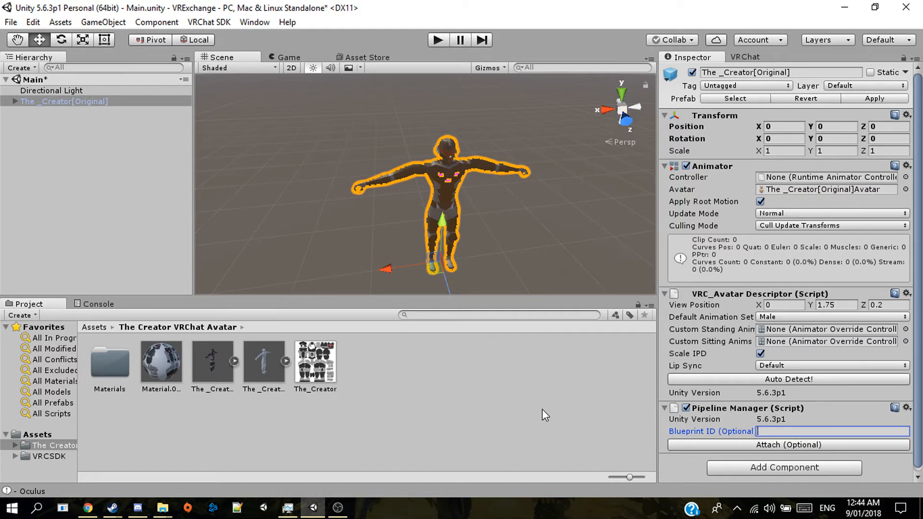
pyautogui.click(100, 215)
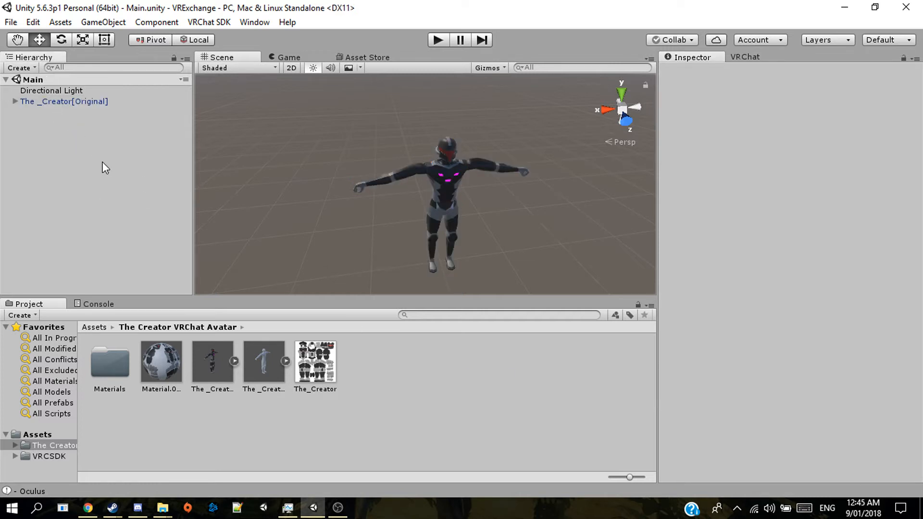
pyautogui.moveTo(194, 346)
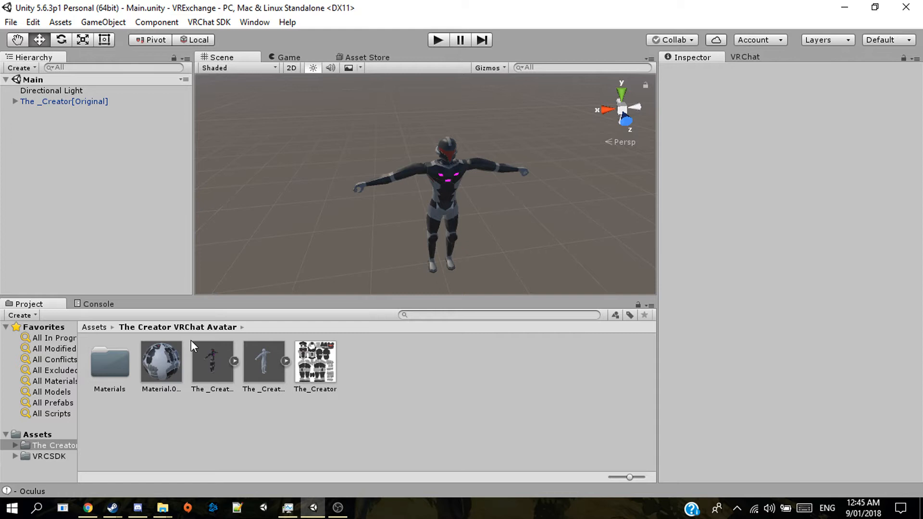
pyautogui.moveTo(403, 166)
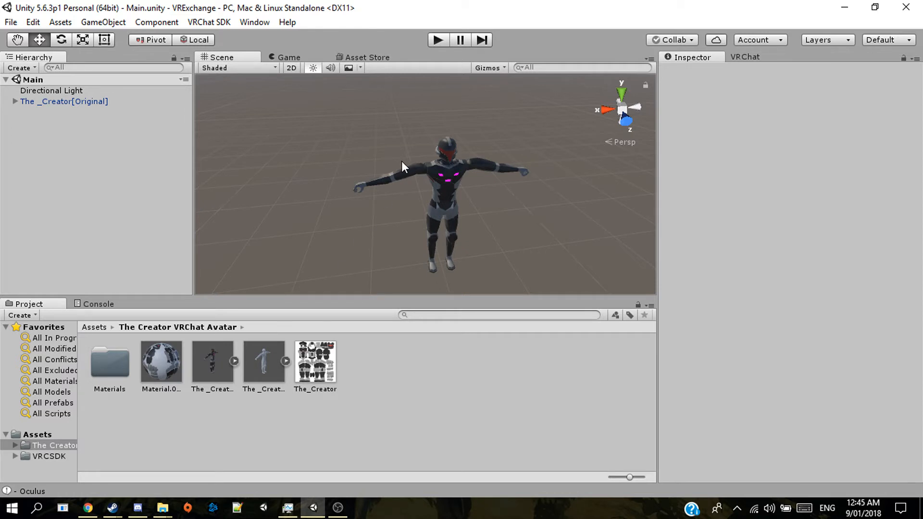
pyautogui.moveTo(435, 236)
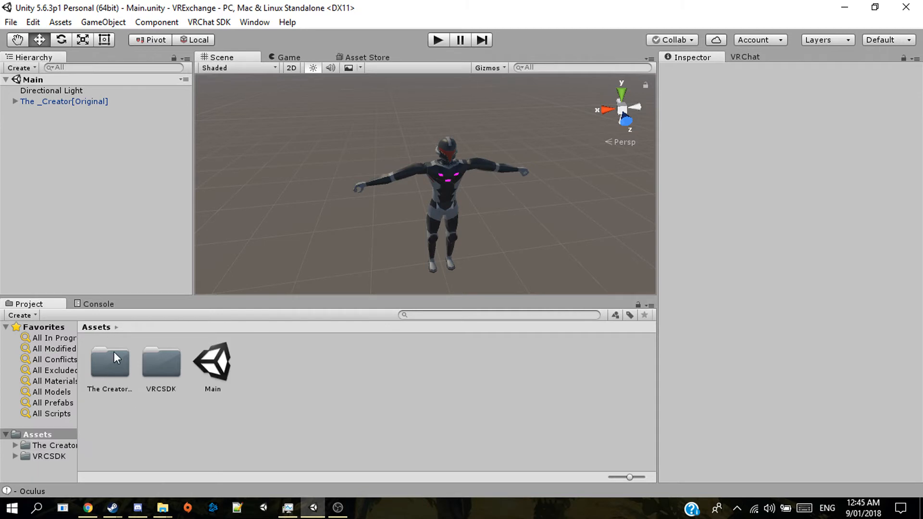
# Select The Creator VRChat Avatar folder in the Project window.
pyautogui.click(109, 362)
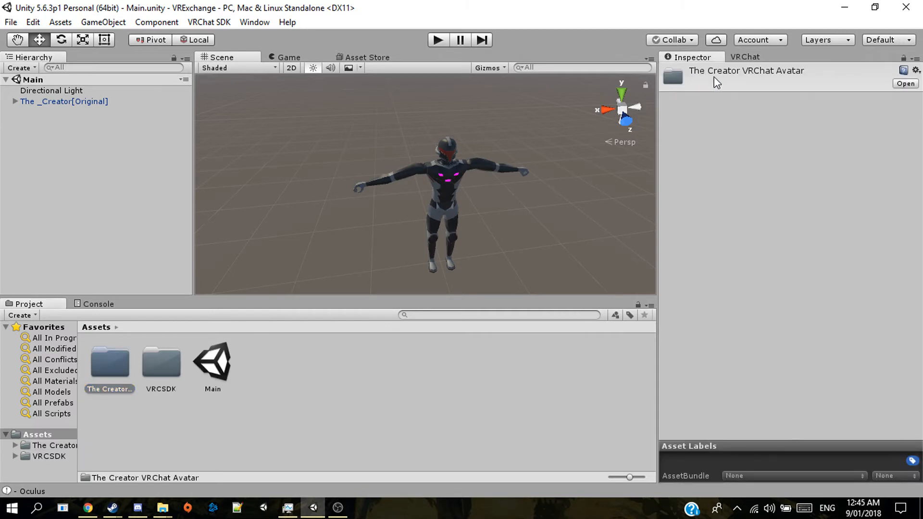
pyautogui.moveTo(512, 249)
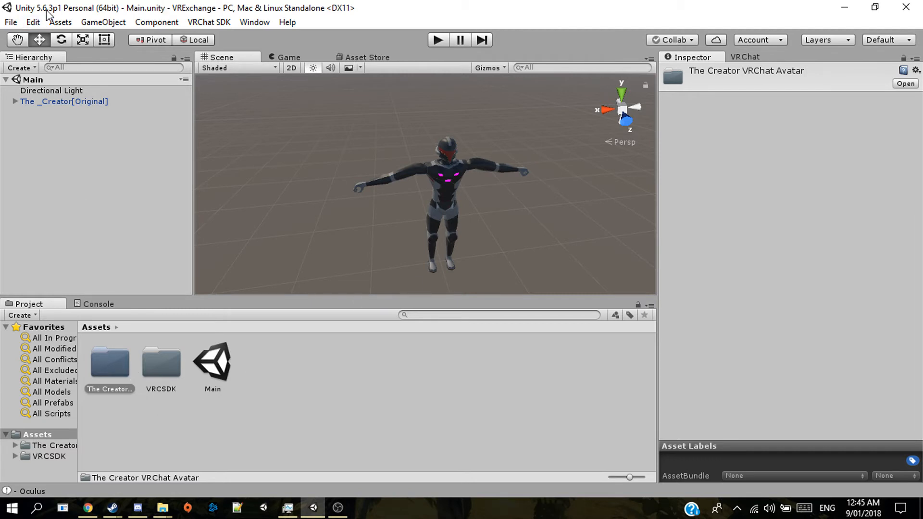
# Start Export Package, untick everything, and tick only The Creator VRChat Avatar folder.
pyautogui.click(59, 22)
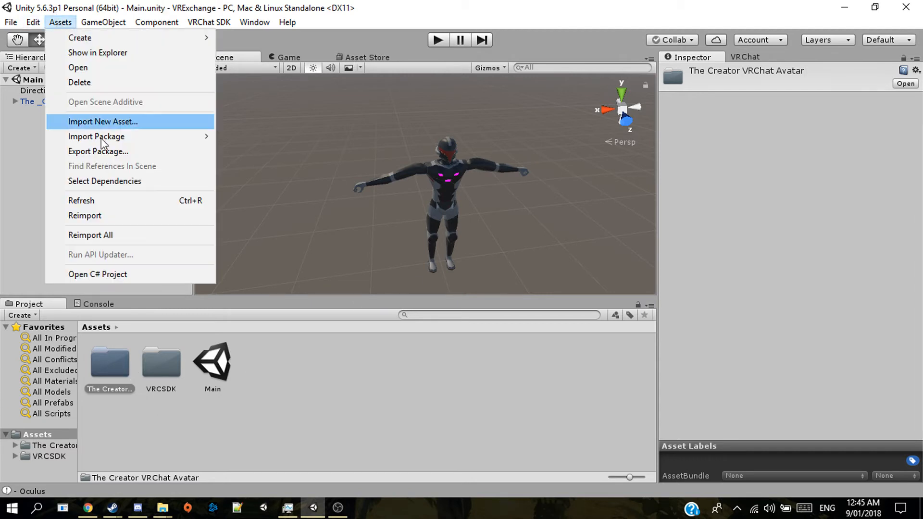
pyautogui.click(97, 151)
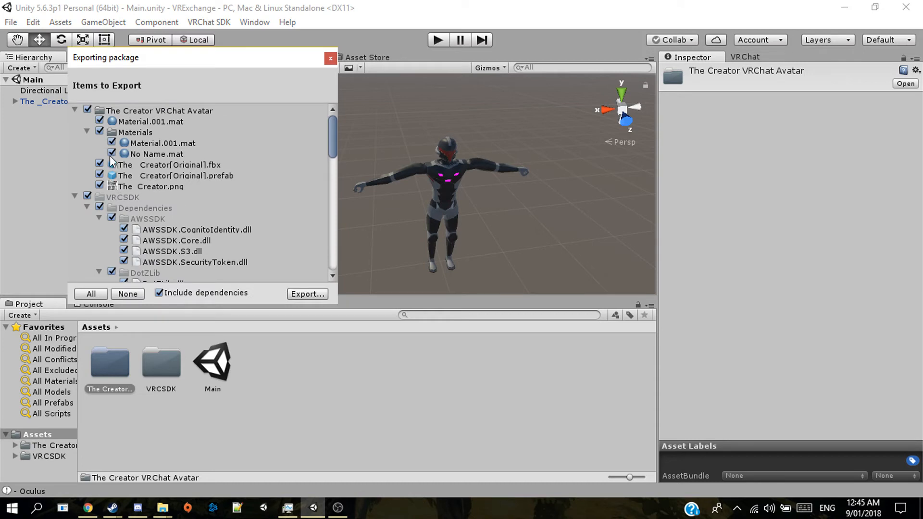
pyautogui.moveTo(44, 207)
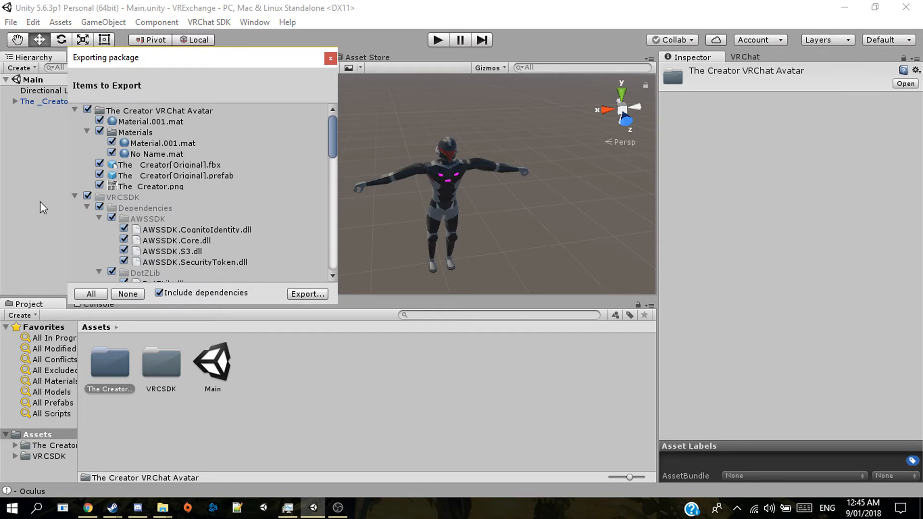
pyautogui.click(75, 197)
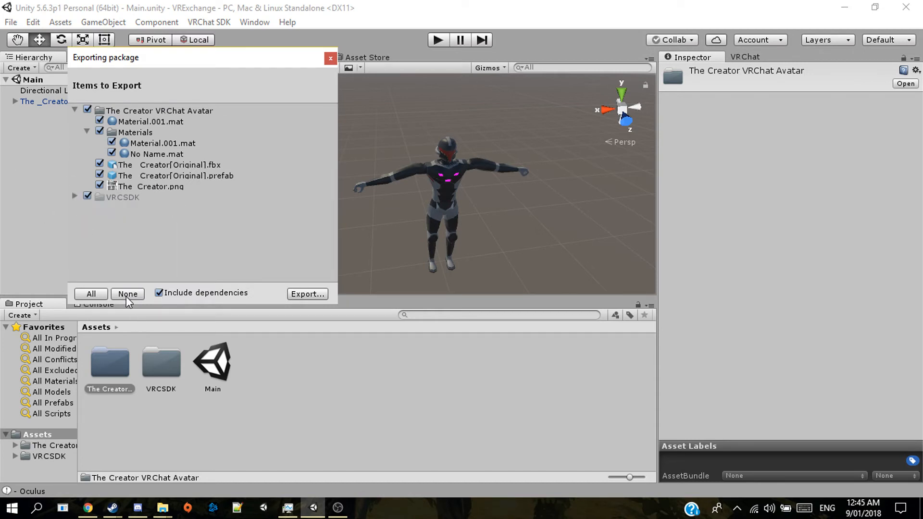
pyautogui.click(127, 294)
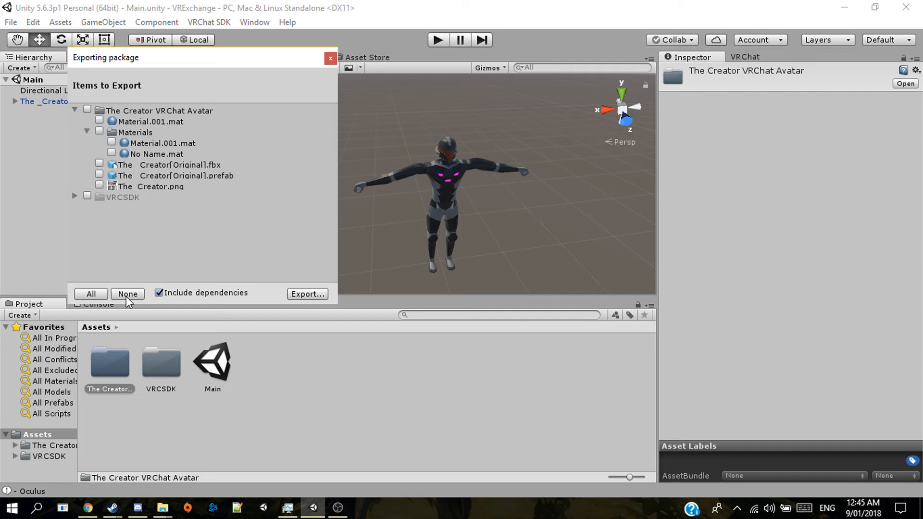
pyautogui.click(91, 293)
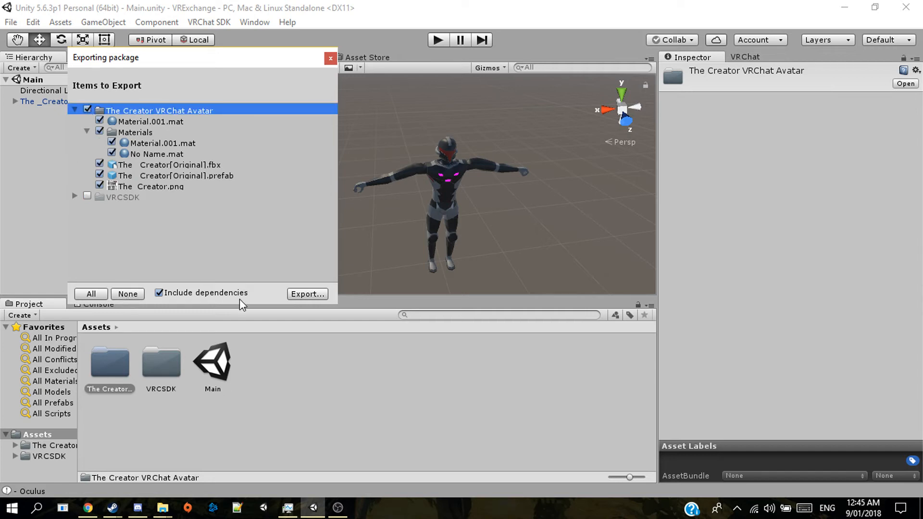
pyautogui.moveTo(271, 288)
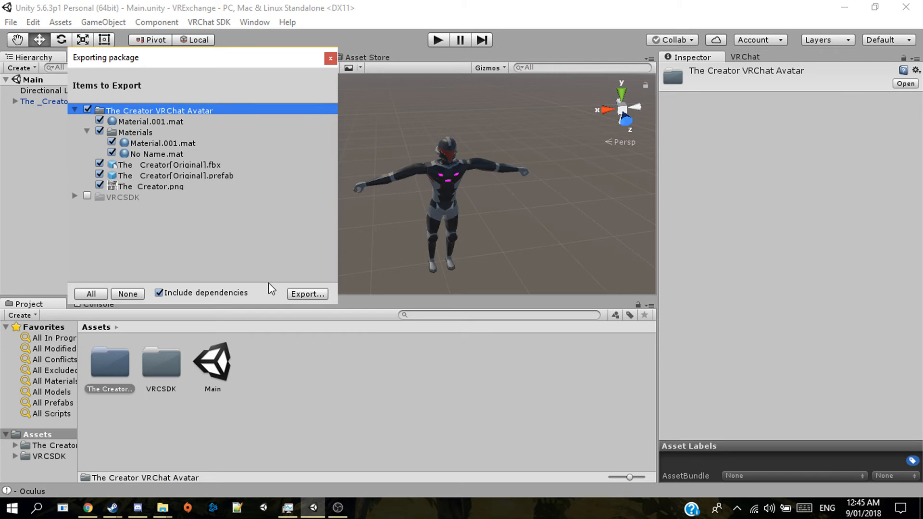
pyautogui.moveTo(284, 311)
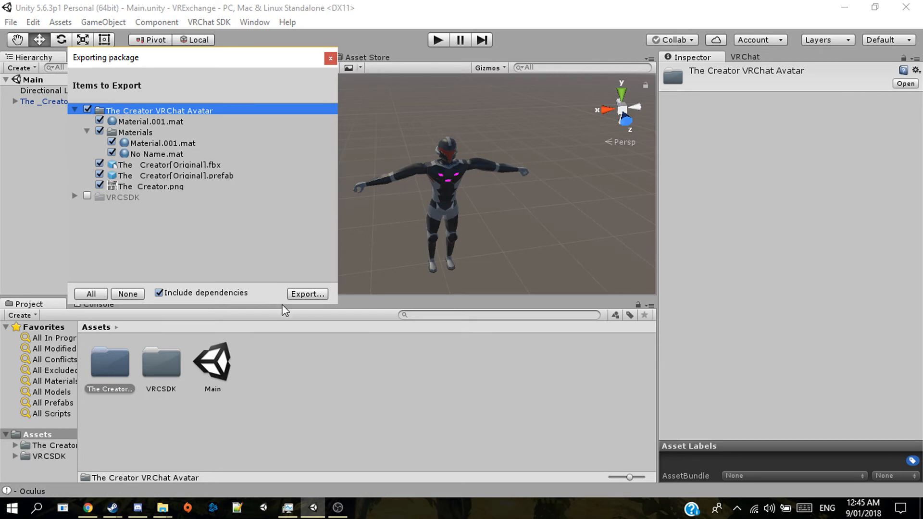
pyautogui.moveTo(187, 292)
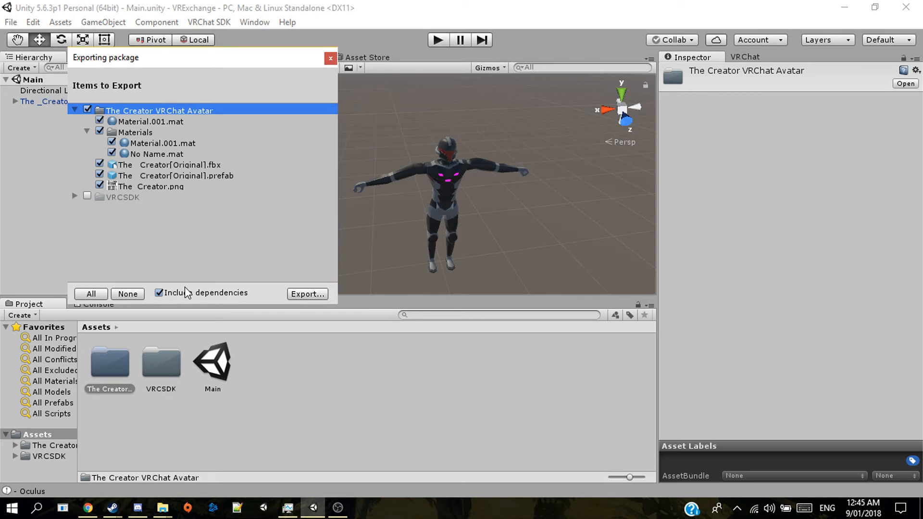
pyautogui.moveTo(207, 299)
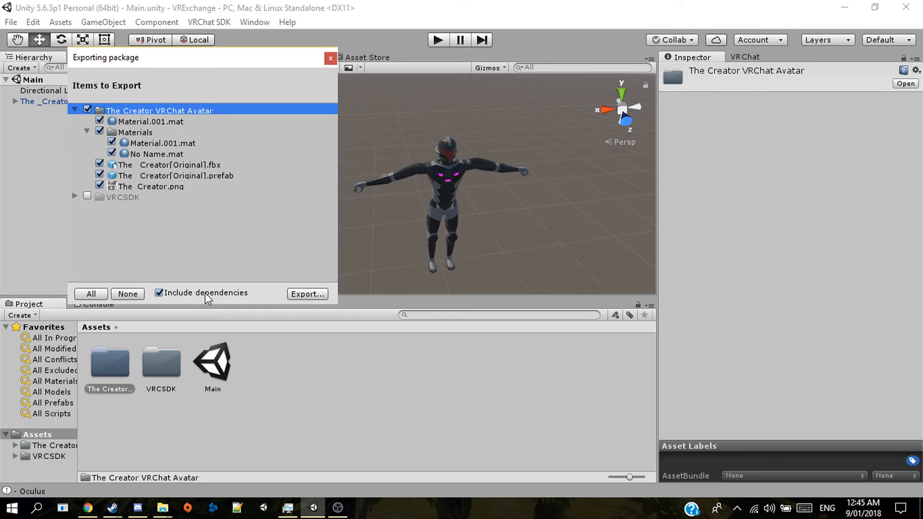
pyautogui.moveTo(210, 292)
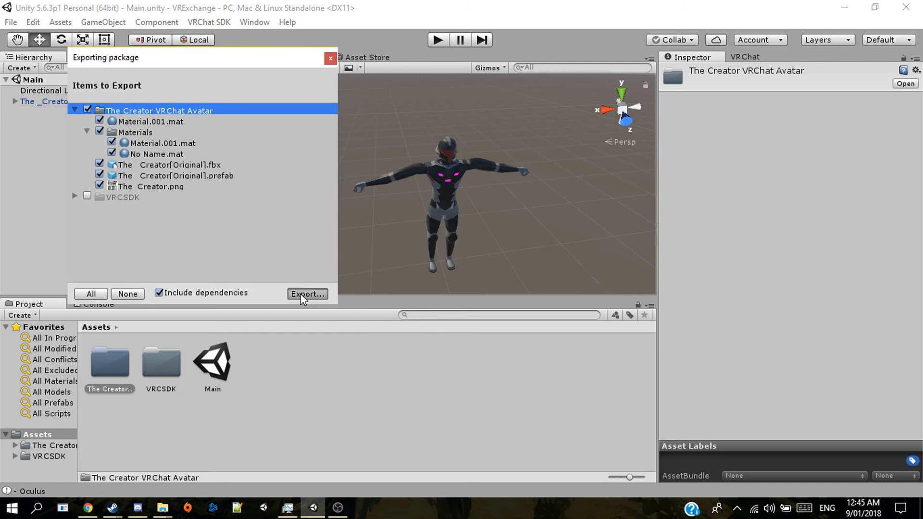
# Export the package, naming the file 'Test' in the VRExchange folder.
pyautogui.click(306, 294)
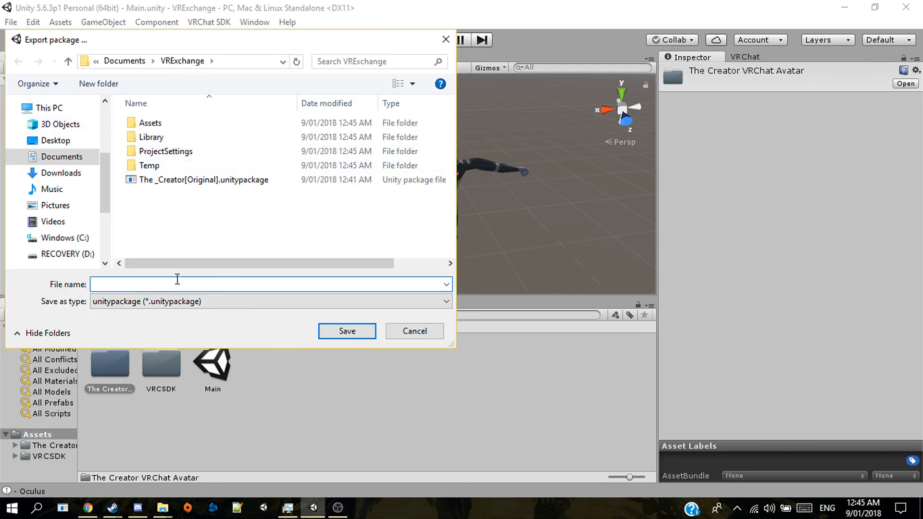
pyautogui.write('Test')
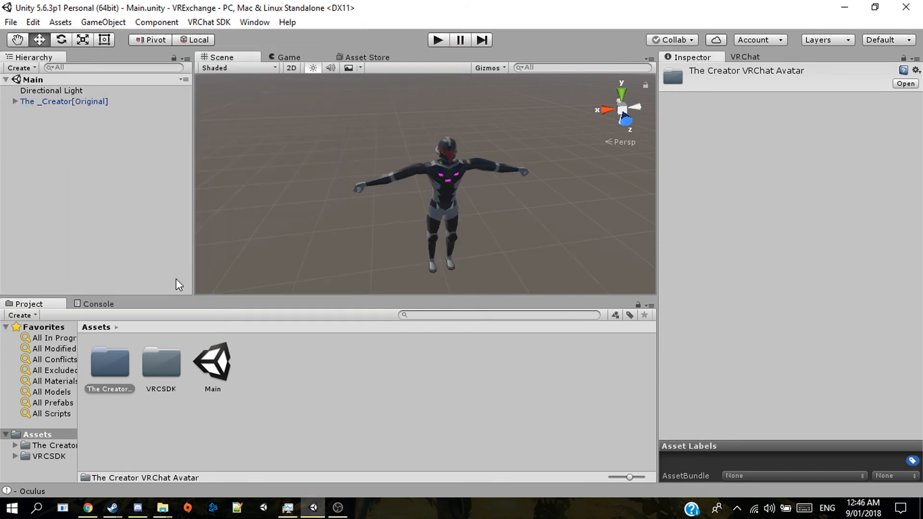
pyautogui.click(162, 508)
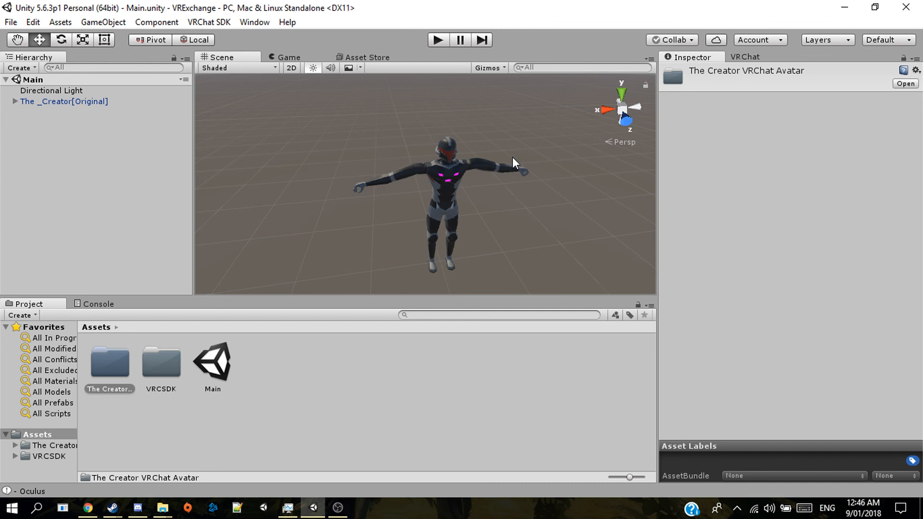
pyautogui.moveTo(736, 513)
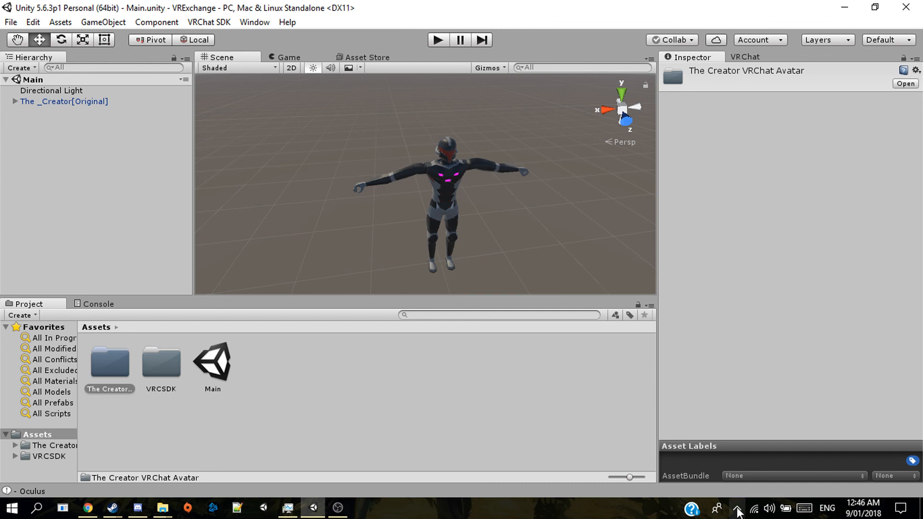